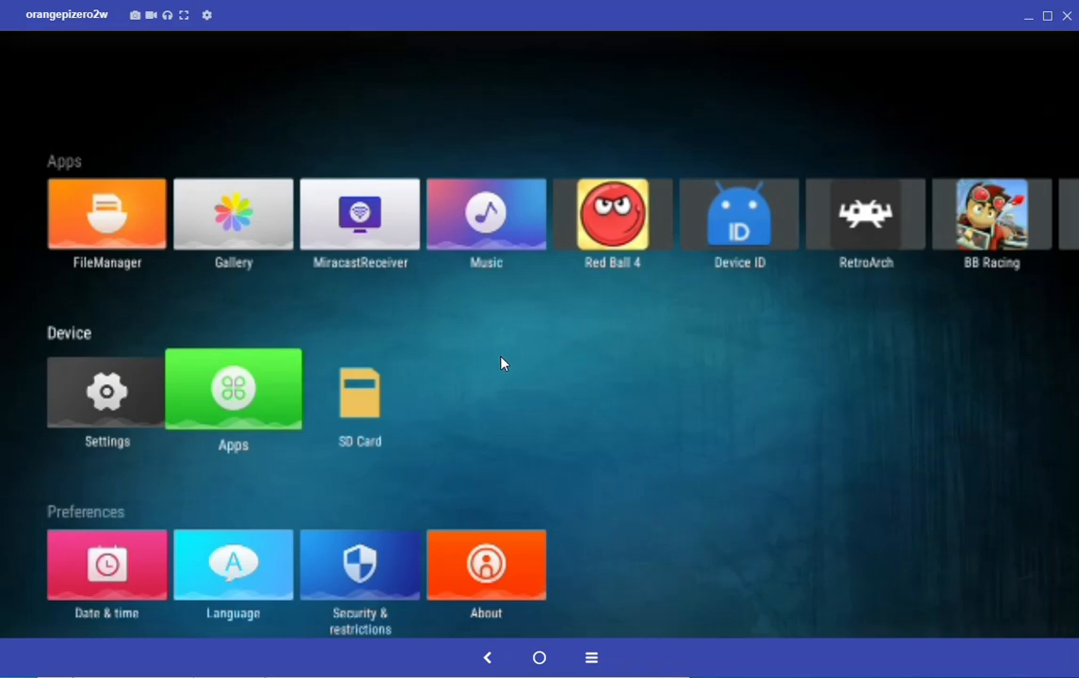
pyautogui.moveTo(727, 230)
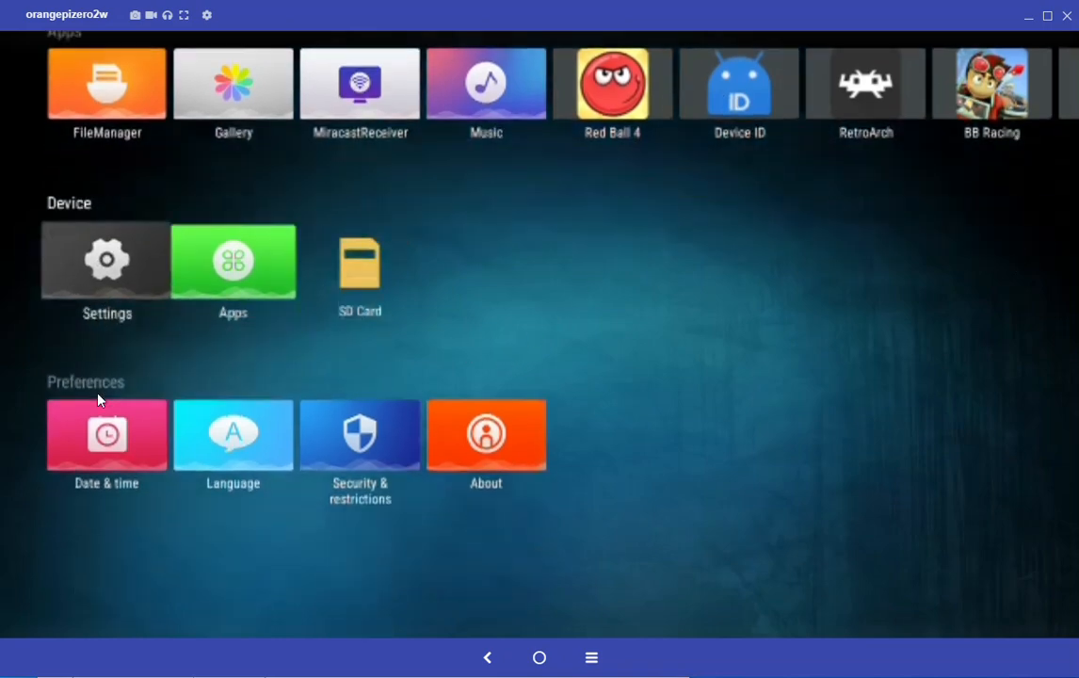
# Step: Review Device Preferences > About (Android 12) in Settings, then close the panel
pyautogui.scroll(-3)
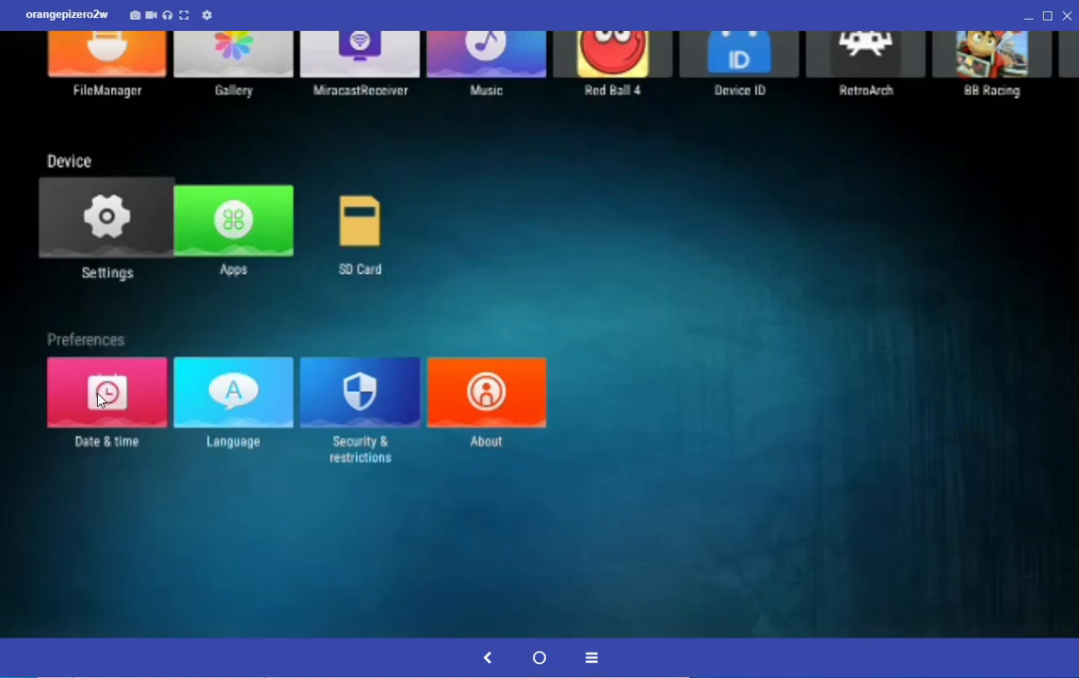
pyautogui.moveTo(100, 197)
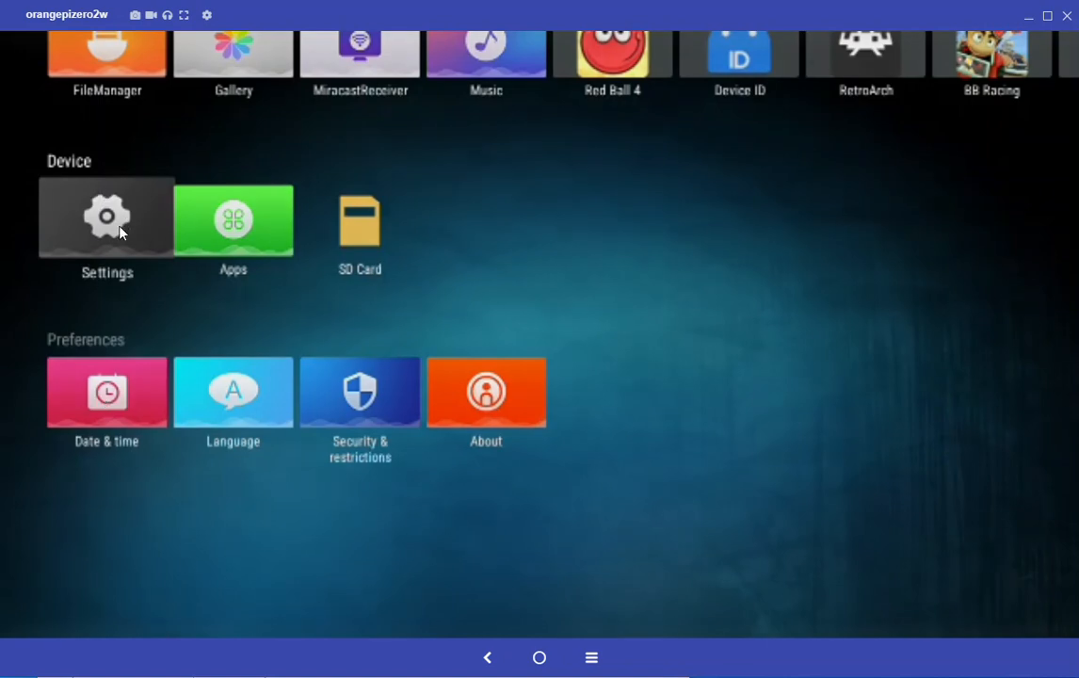
pyautogui.click(107, 219)
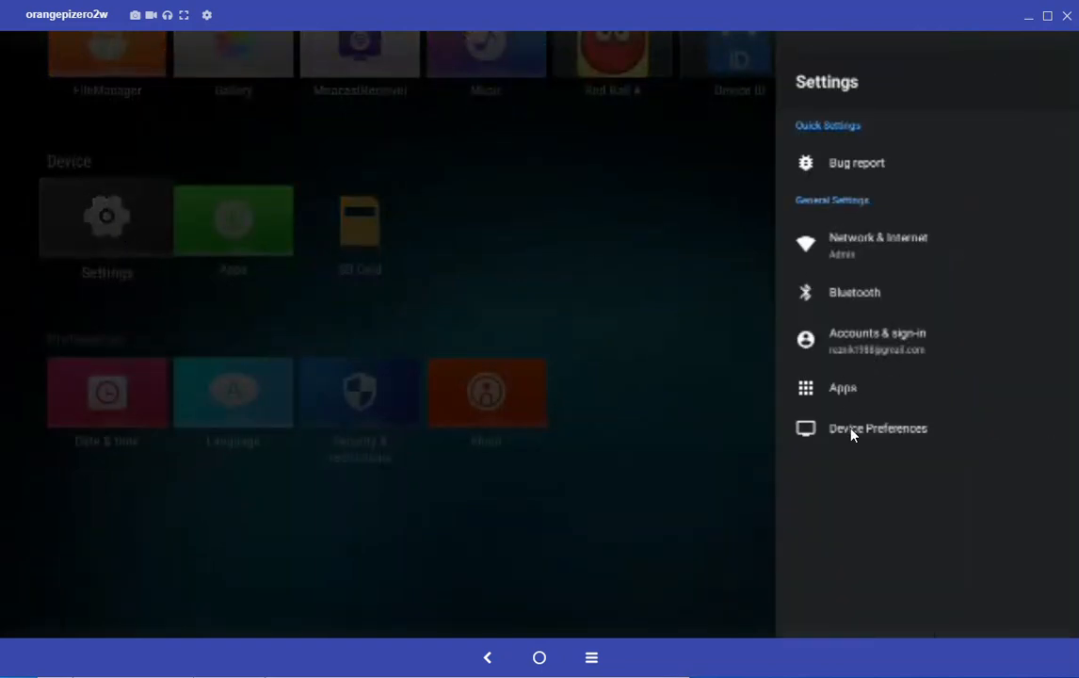
pyautogui.click(876, 428)
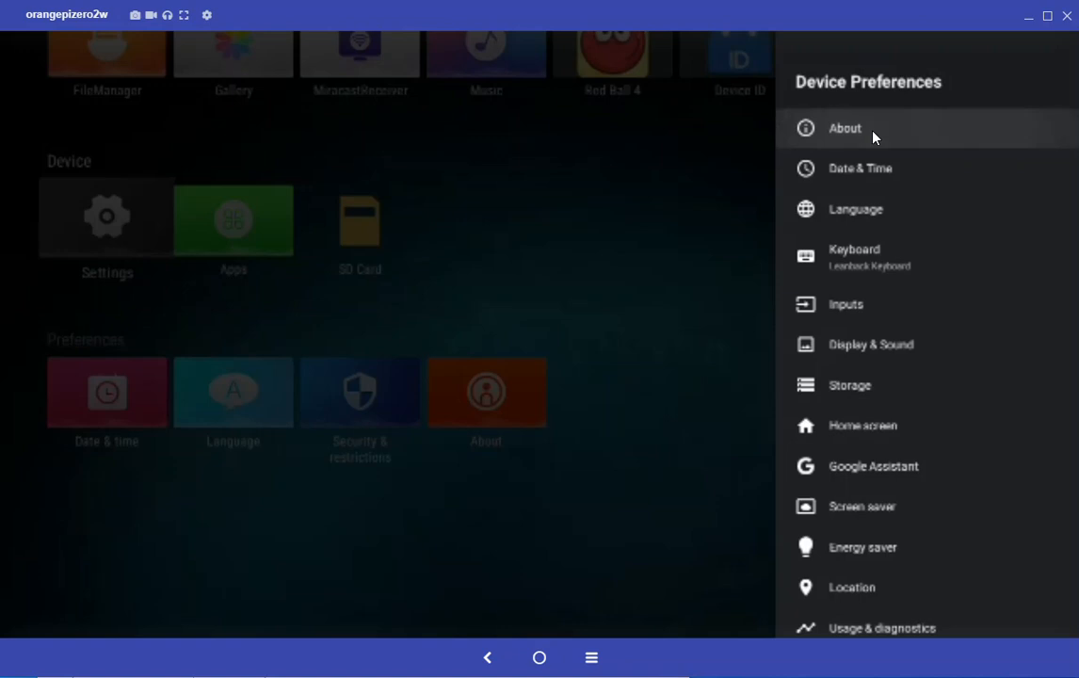
pyautogui.click(845, 128)
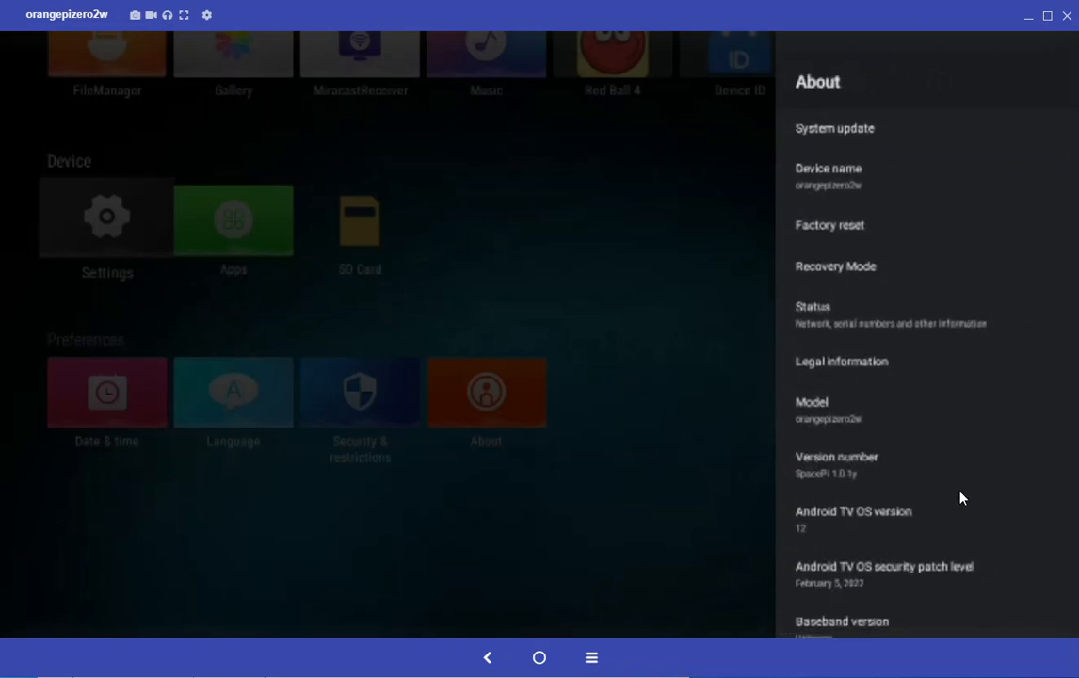
pyautogui.scroll(-3)
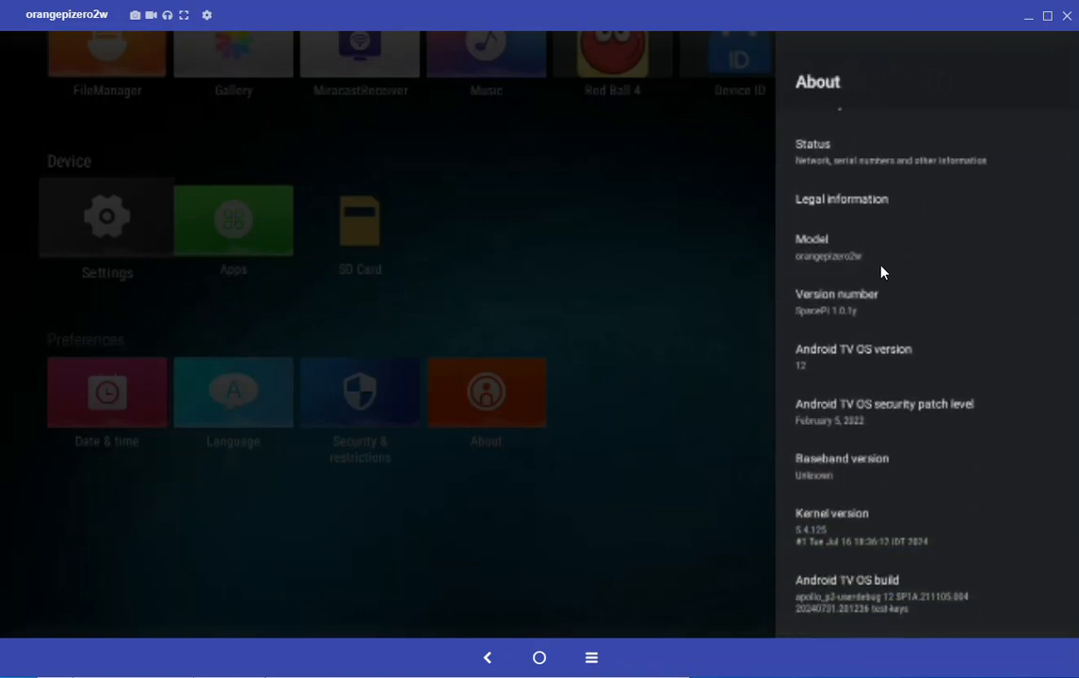
pyautogui.moveTo(920, 482)
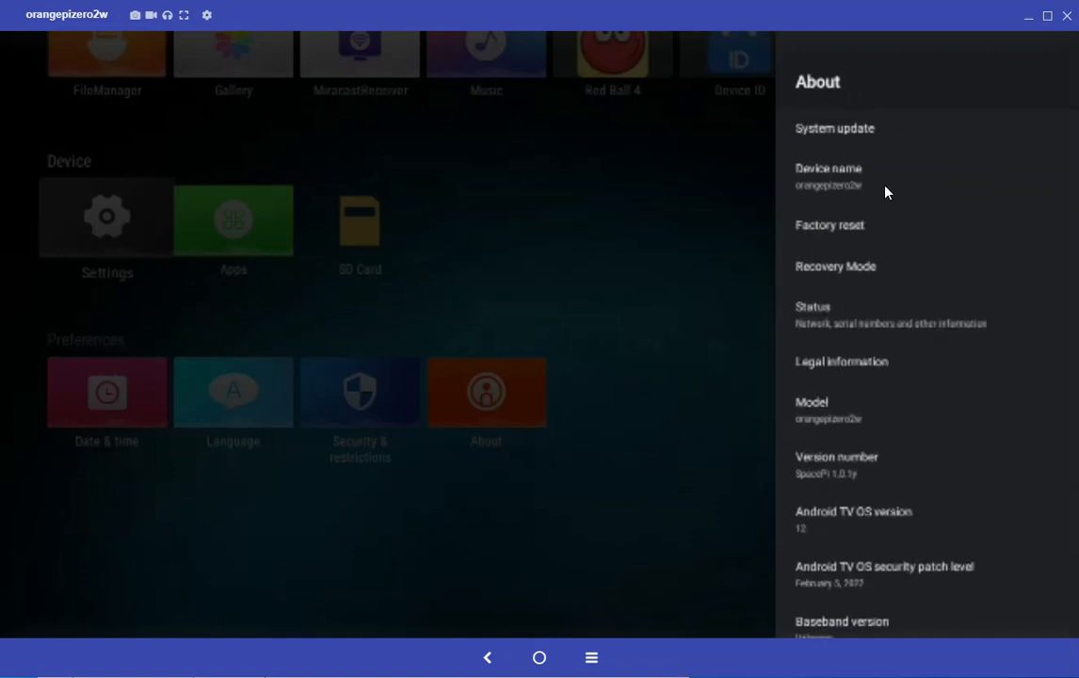
pyautogui.moveTo(712, 195)
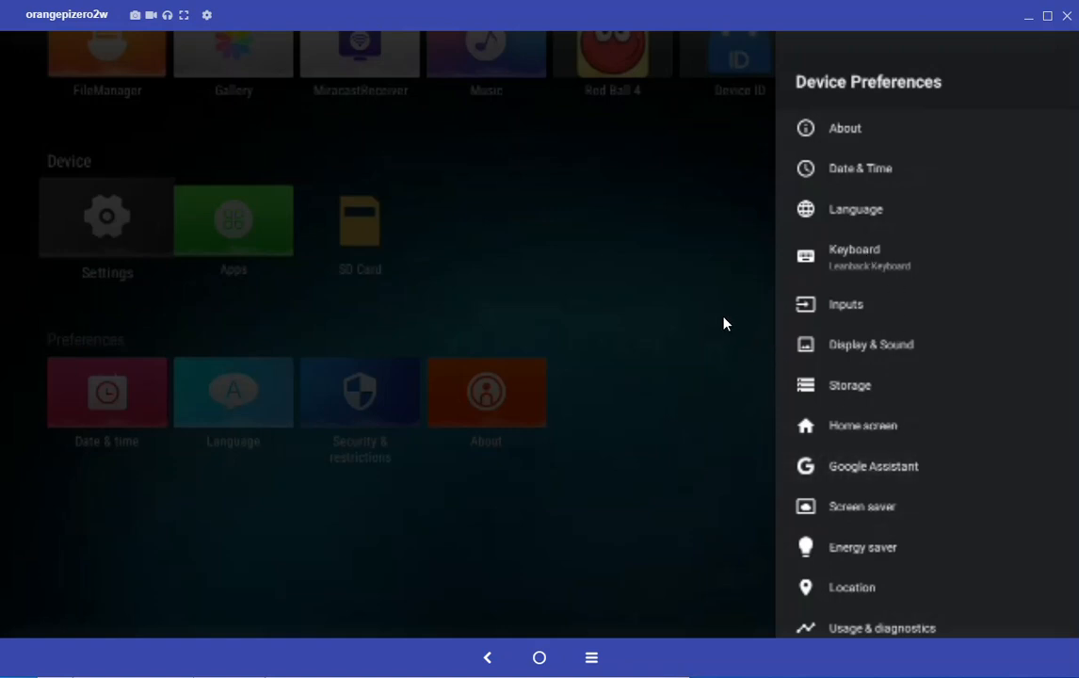
pyautogui.click(873, 466)
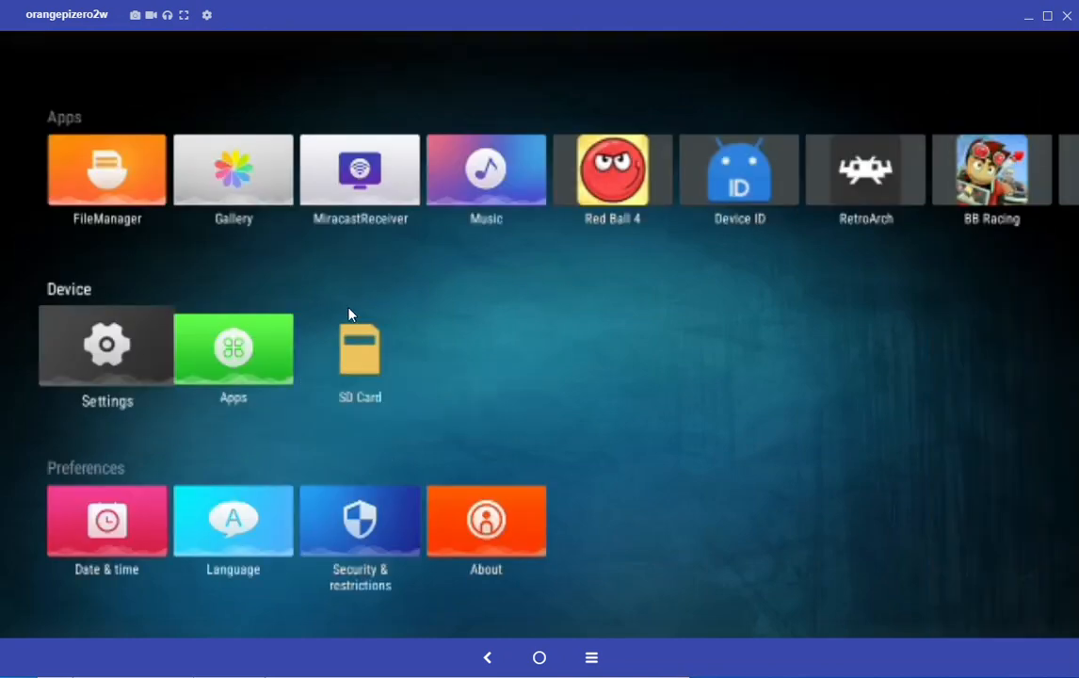
pyautogui.moveTo(726, 181)
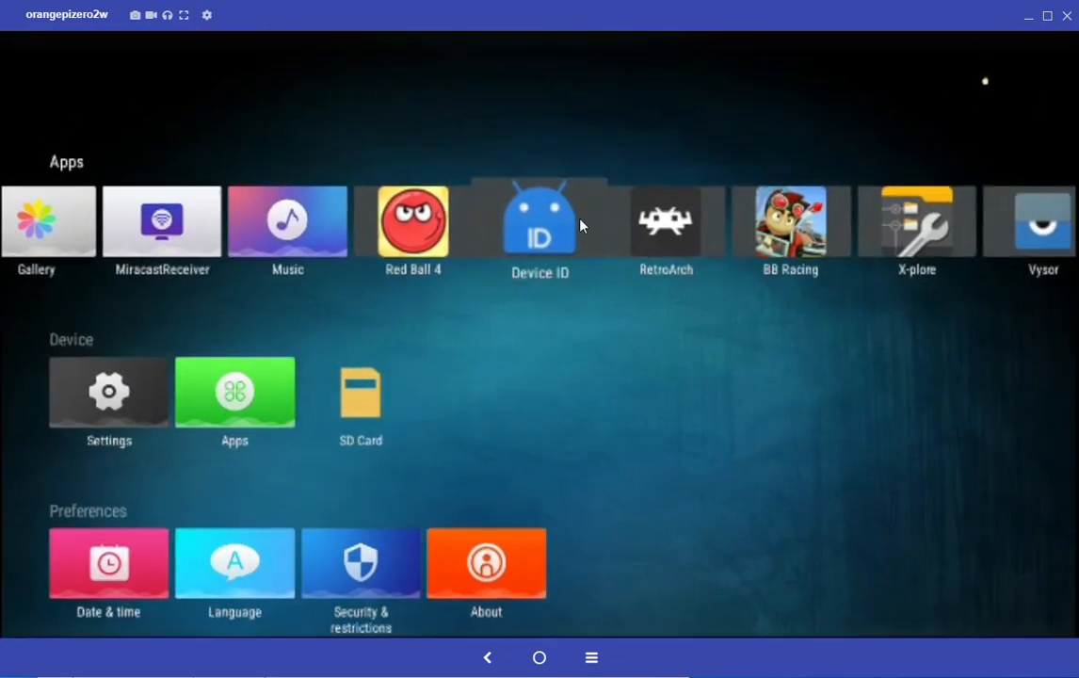
pyautogui.click(539, 221)
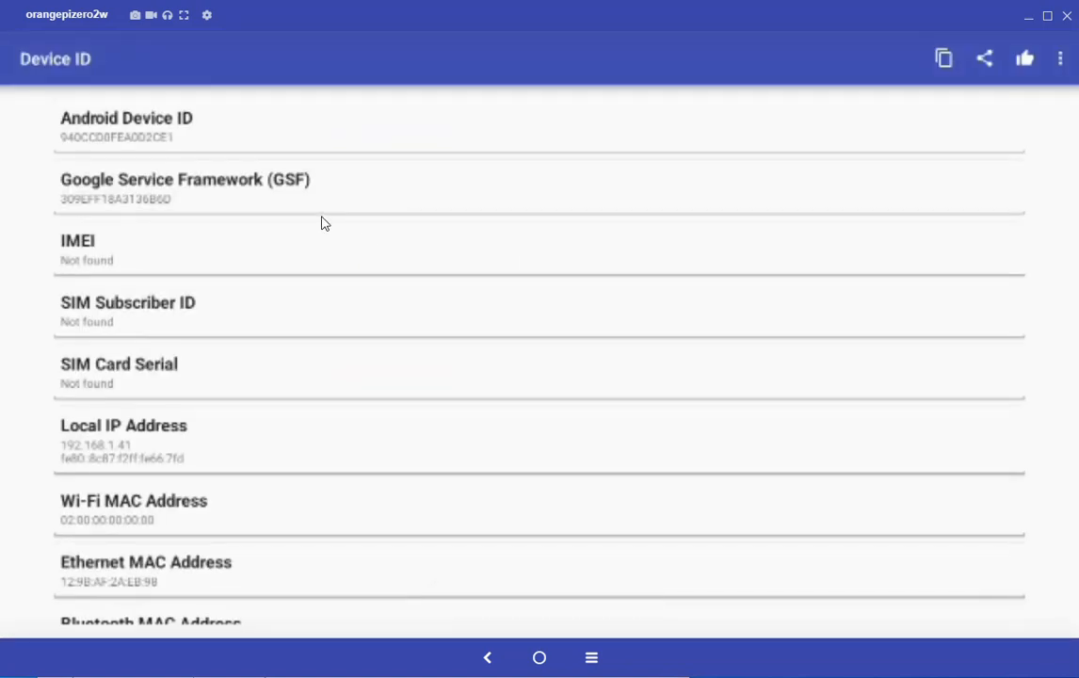
pyautogui.click(487, 657)
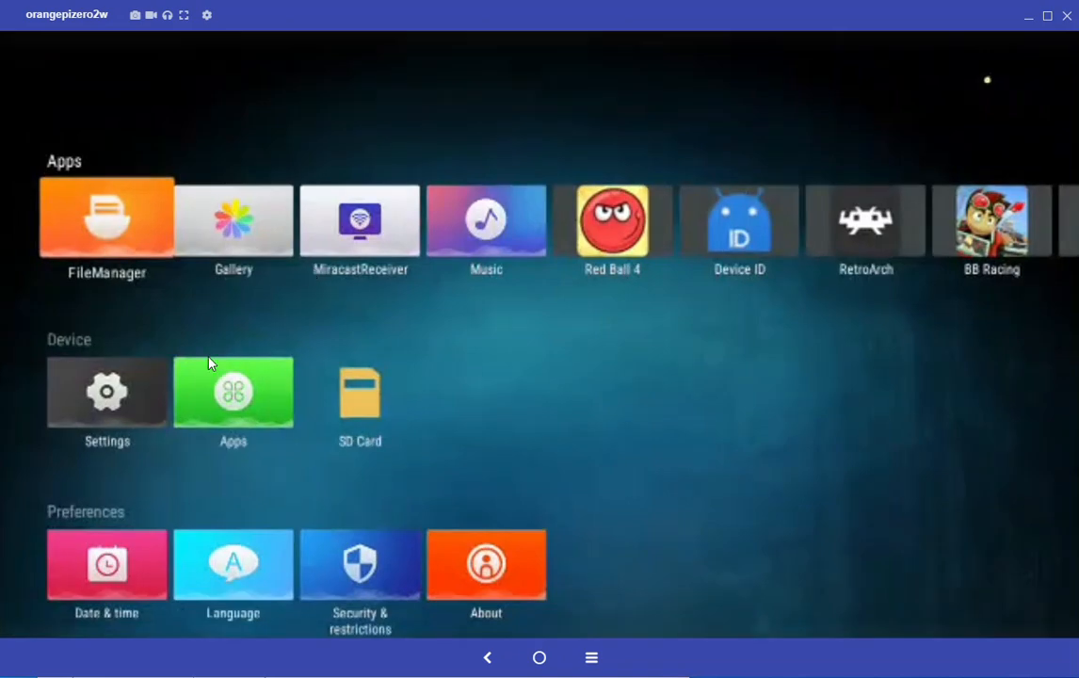
pyautogui.scroll(-3)
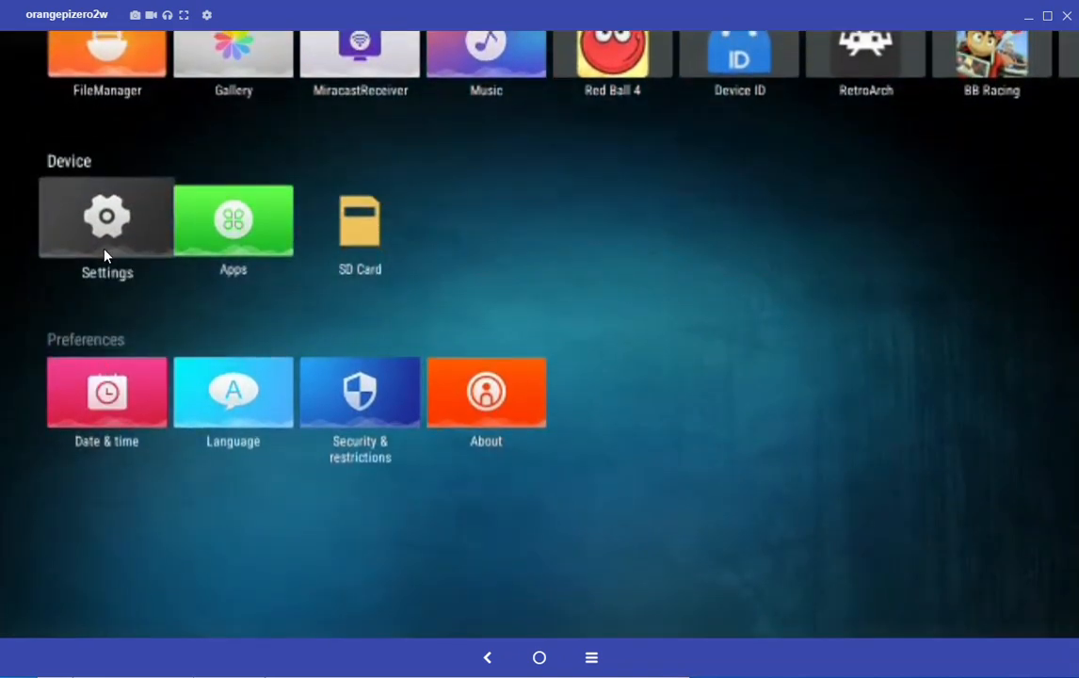
pyautogui.click(106, 218)
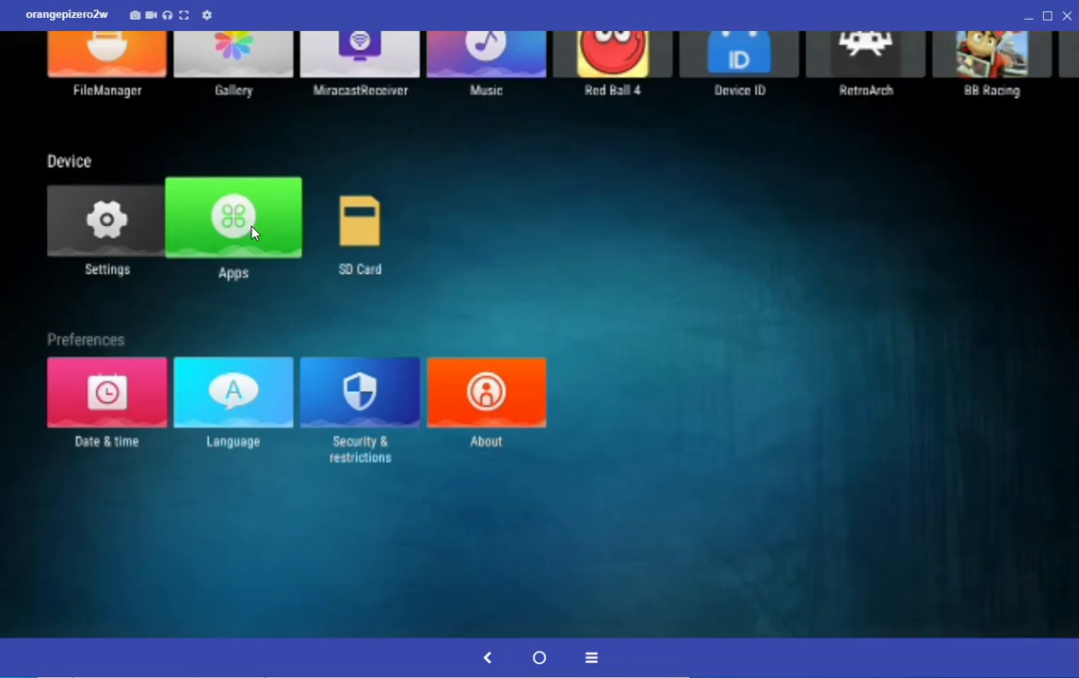
# Step: Browse the installed apps list and launch the Google Play Store
pyautogui.click(233, 218)
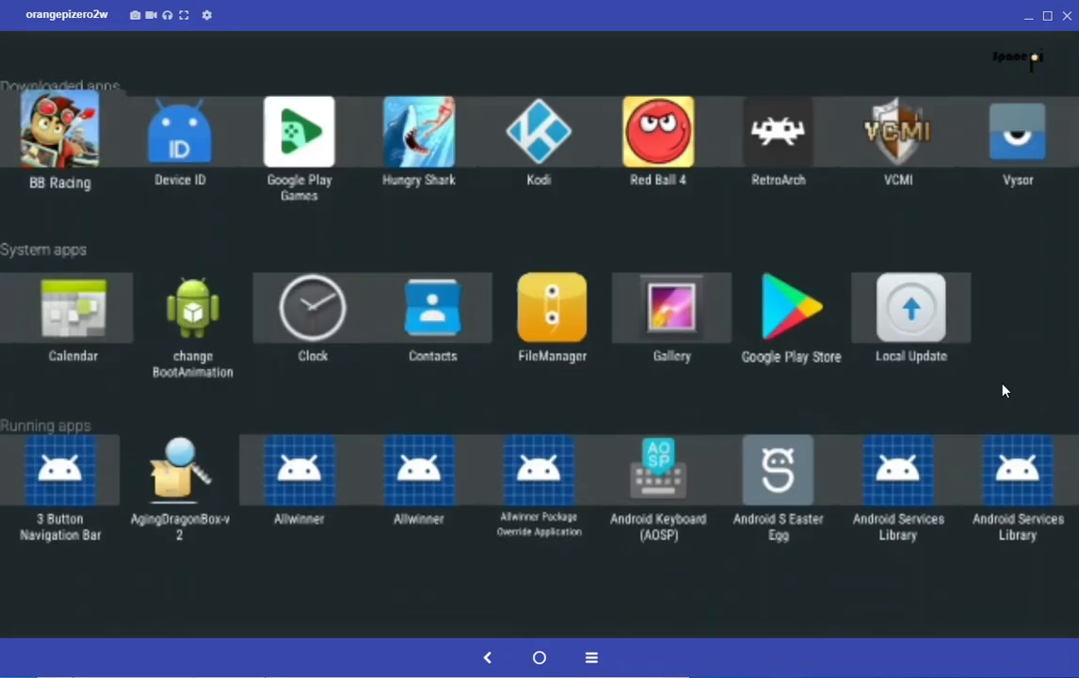
pyautogui.scroll(-3)
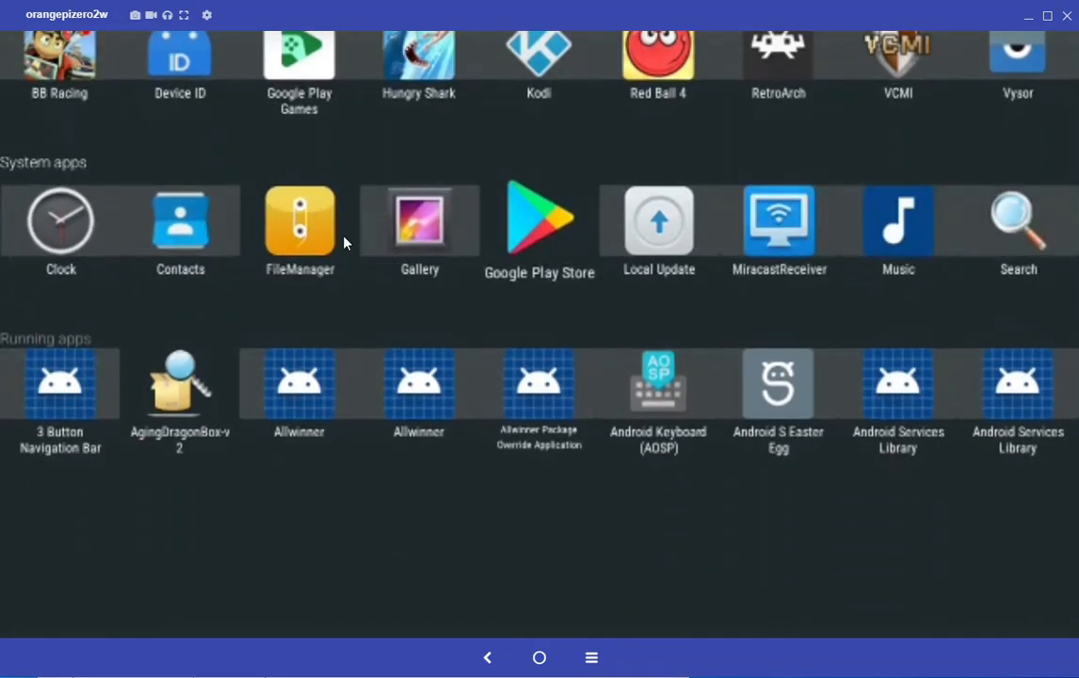
pyautogui.click(539, 221)
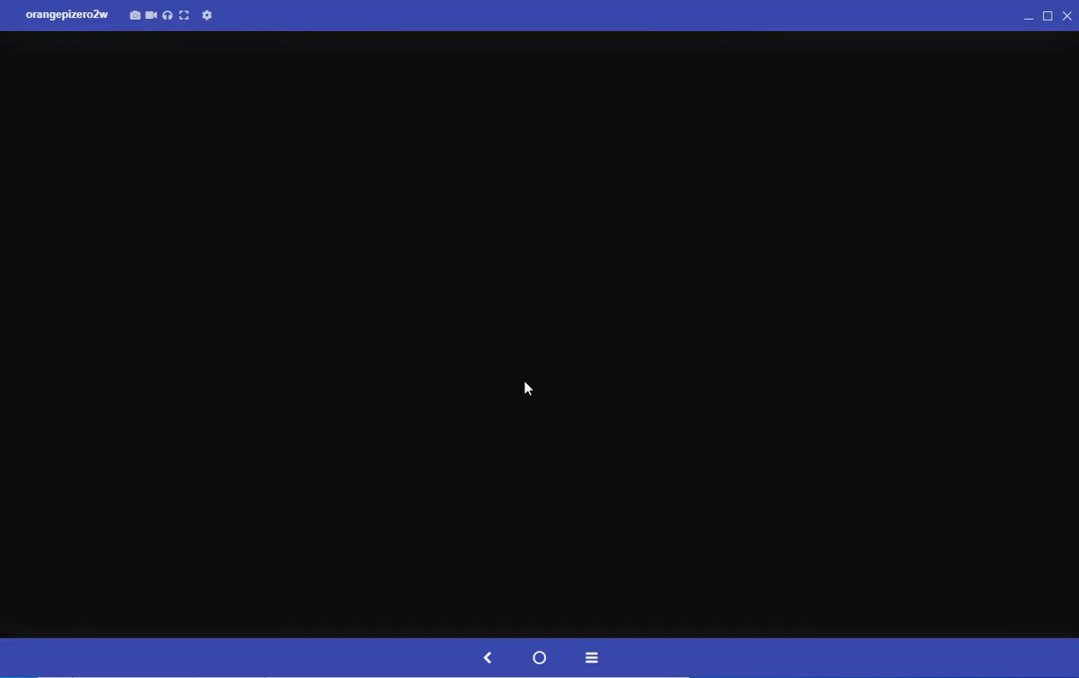
pyautogui.moveTo(500, 380)
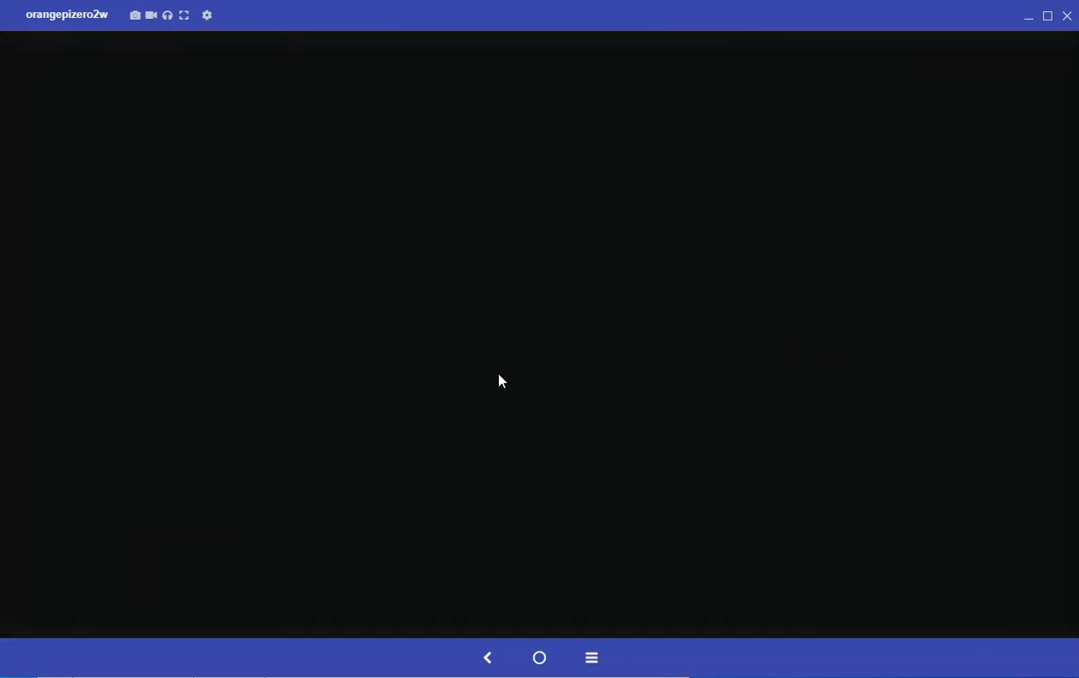
pyautogui.moveTo(541, 363)
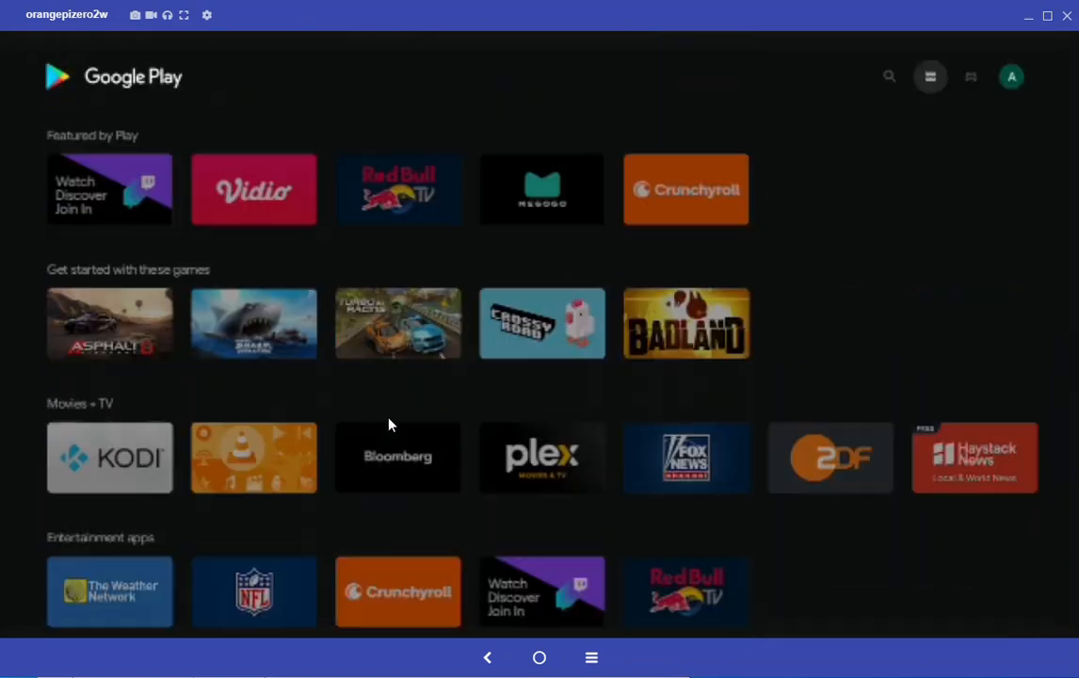
pyautogui.moveTo(127, 456)
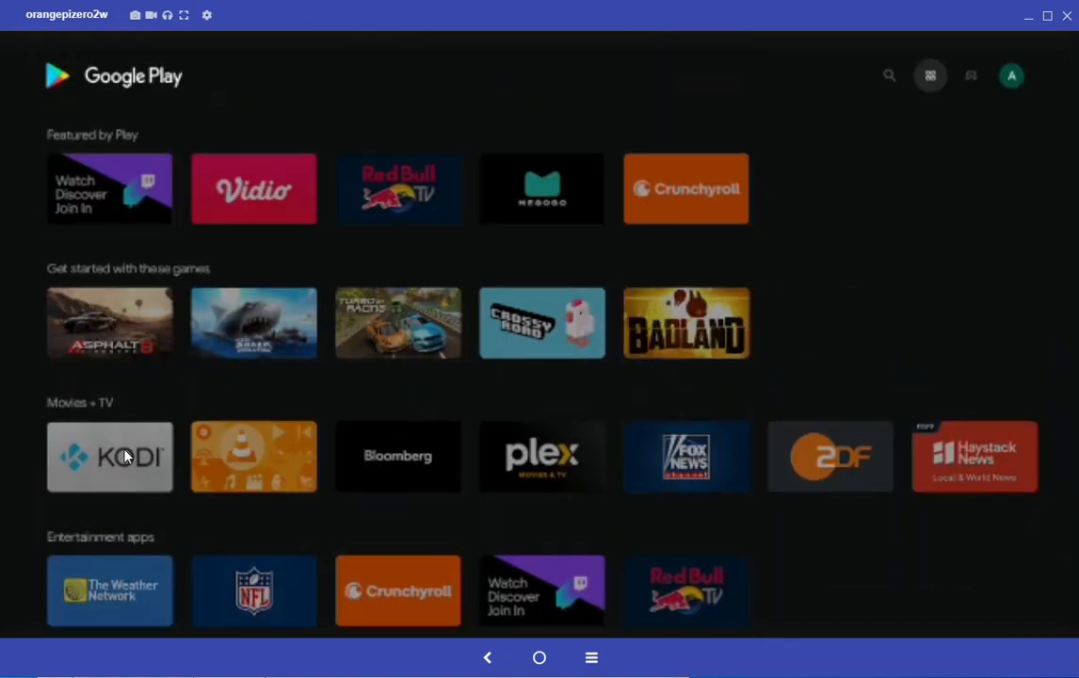
# Step: Open the KODI listing under Movies + TV and launch Kodi from it
pyautogui.click(109, 456)
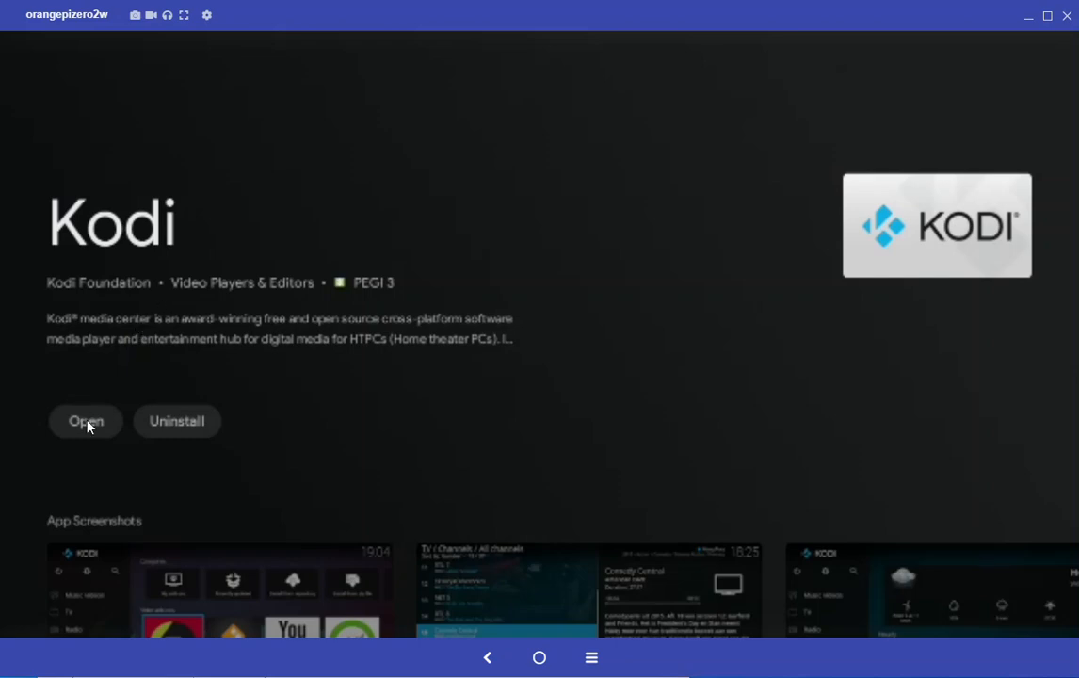
pyautogui.click(85, 421)
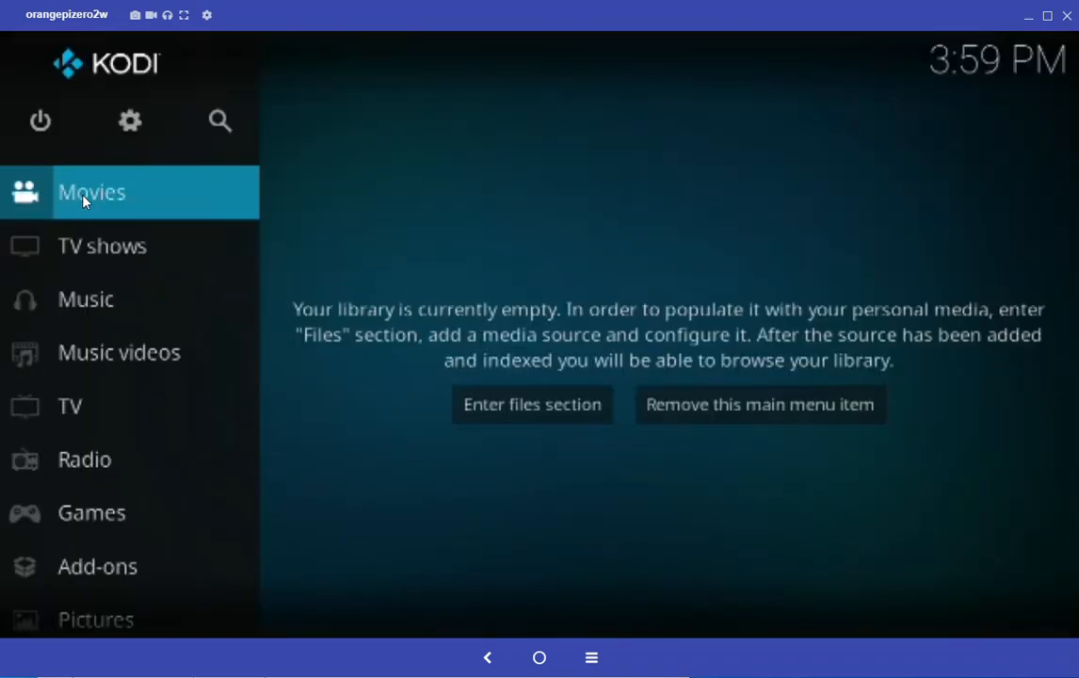
pyautogui.click(532, 403)
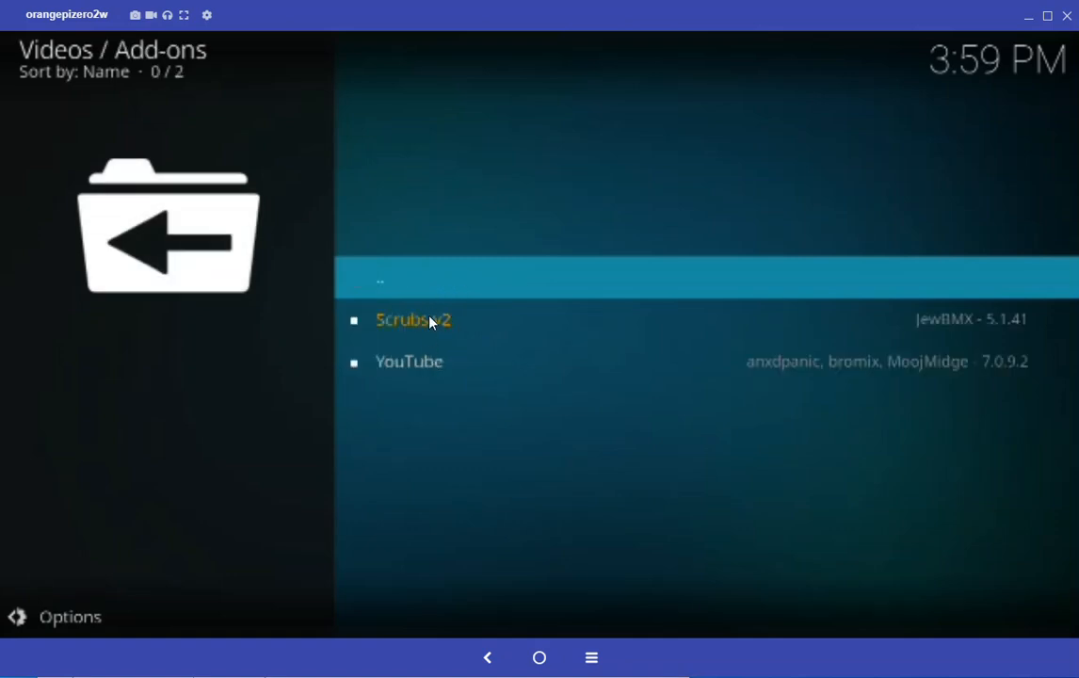
pyautogui.click(412, 319)
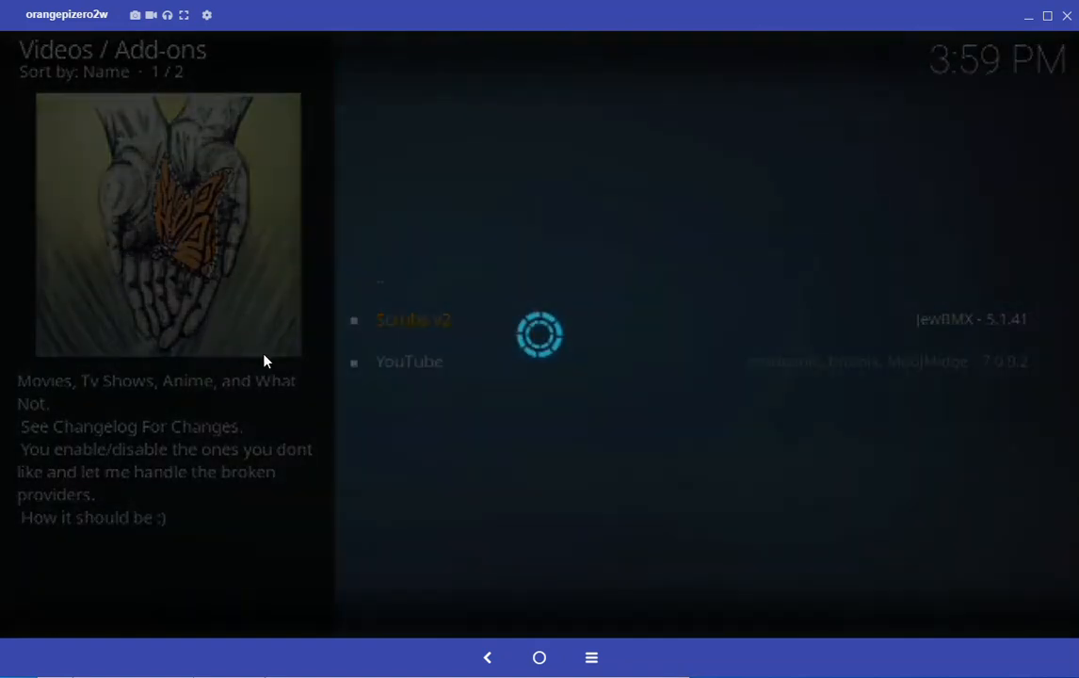
pyautogui.click(413, 319)
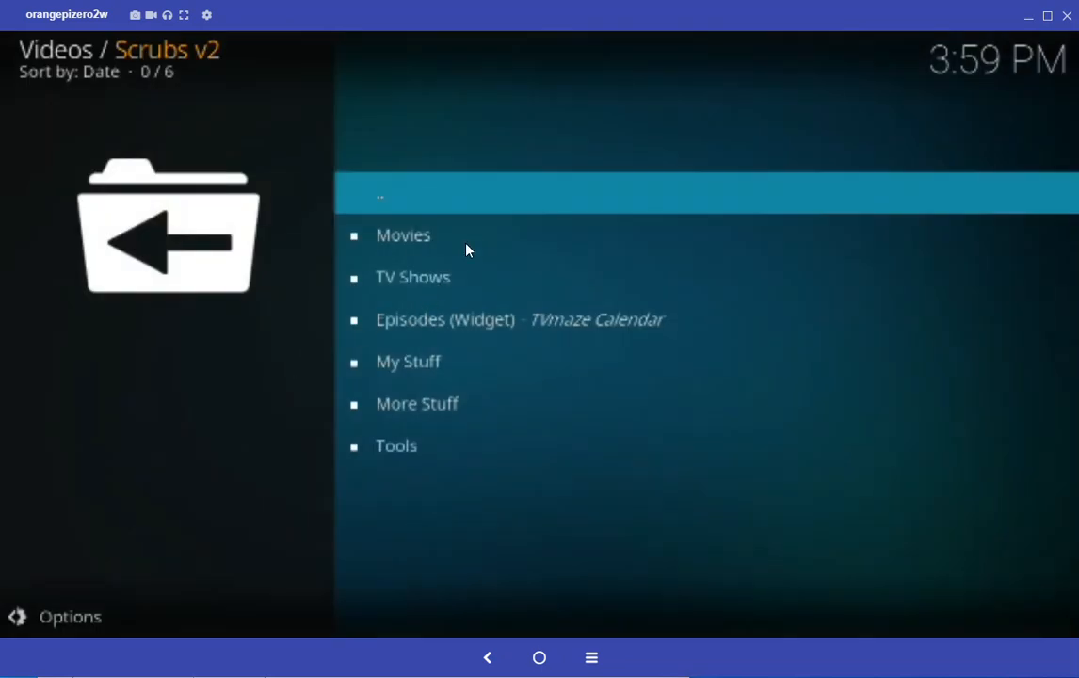
pyautogui.moveTo(517, 347)
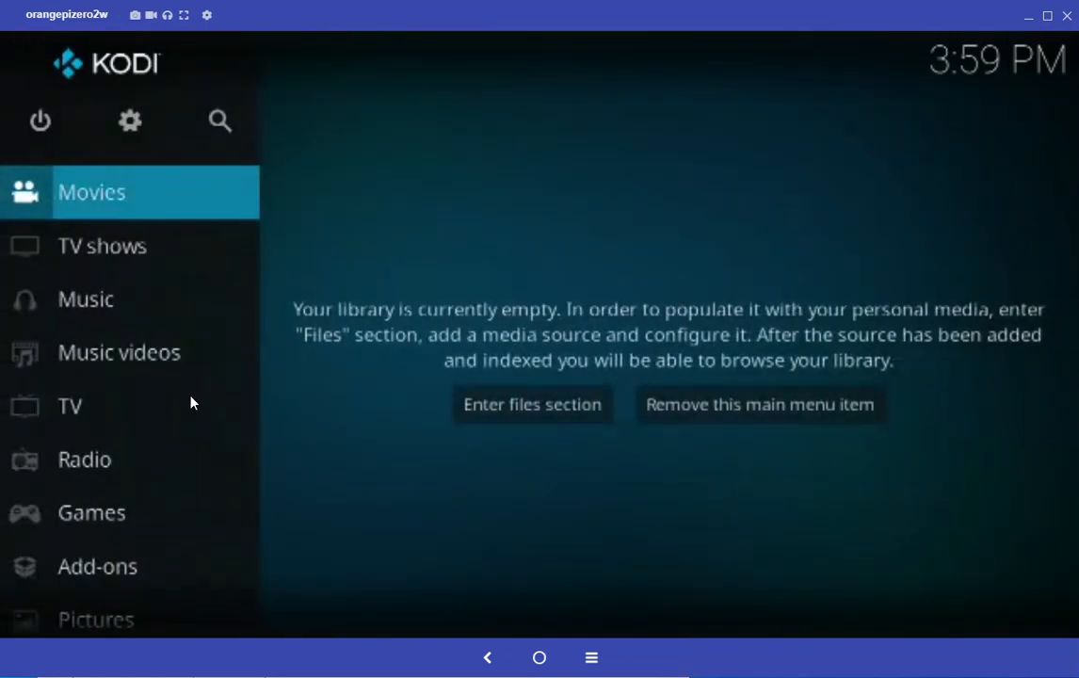
pyautogui.scroll(-3)
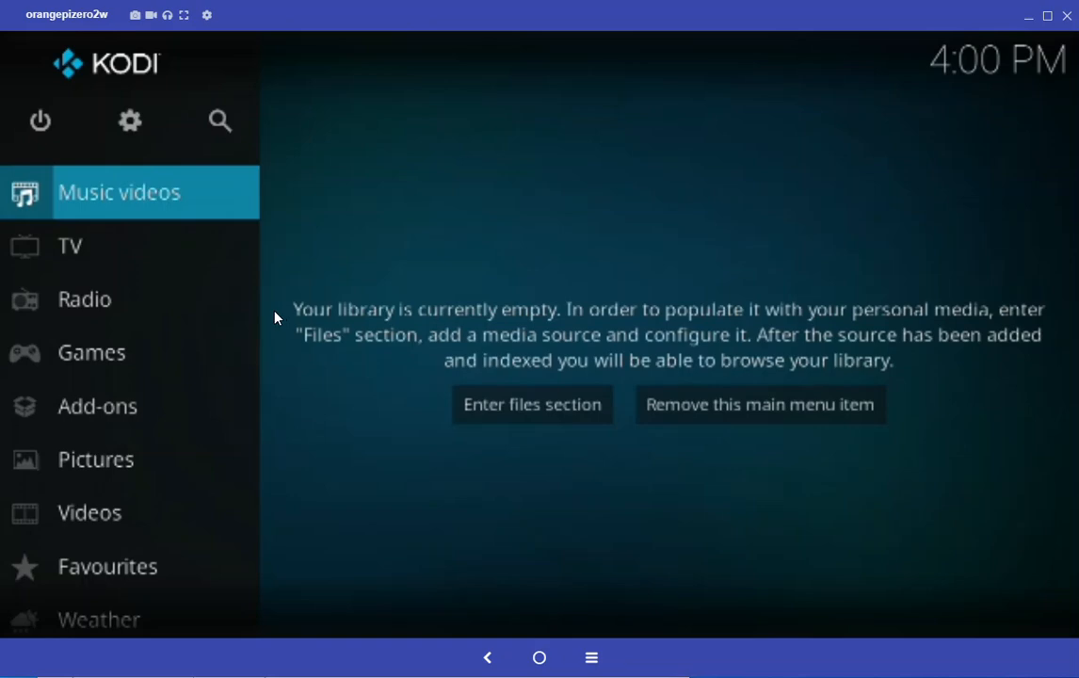
pyautogui.moveTo(45, 125)
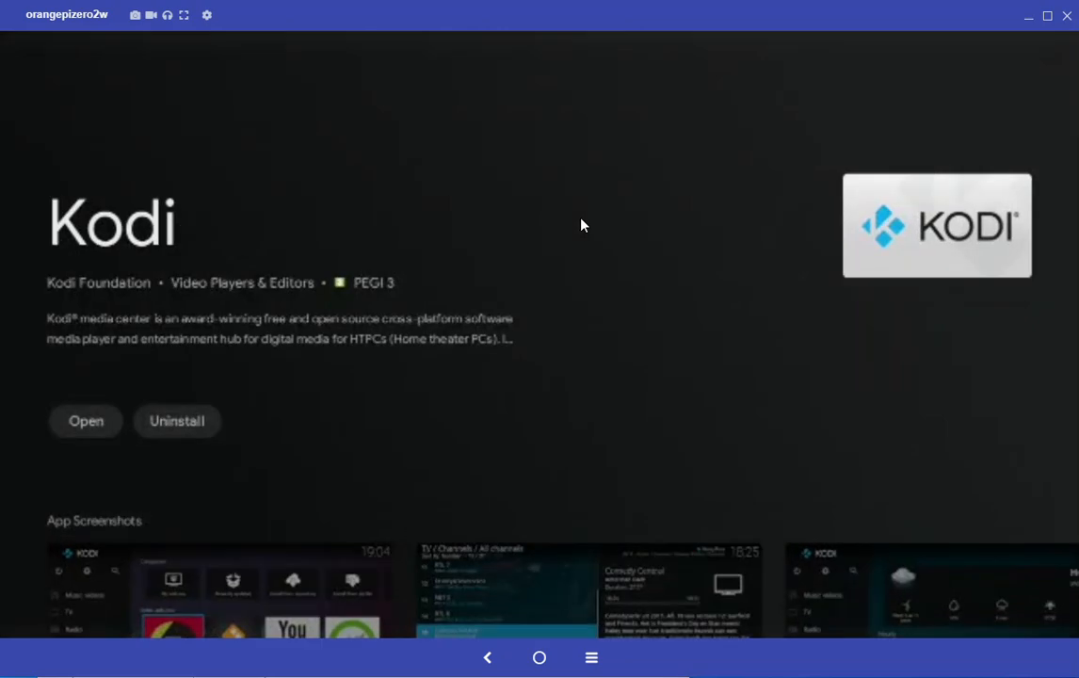
pyautogui.moveTo(603, 332)
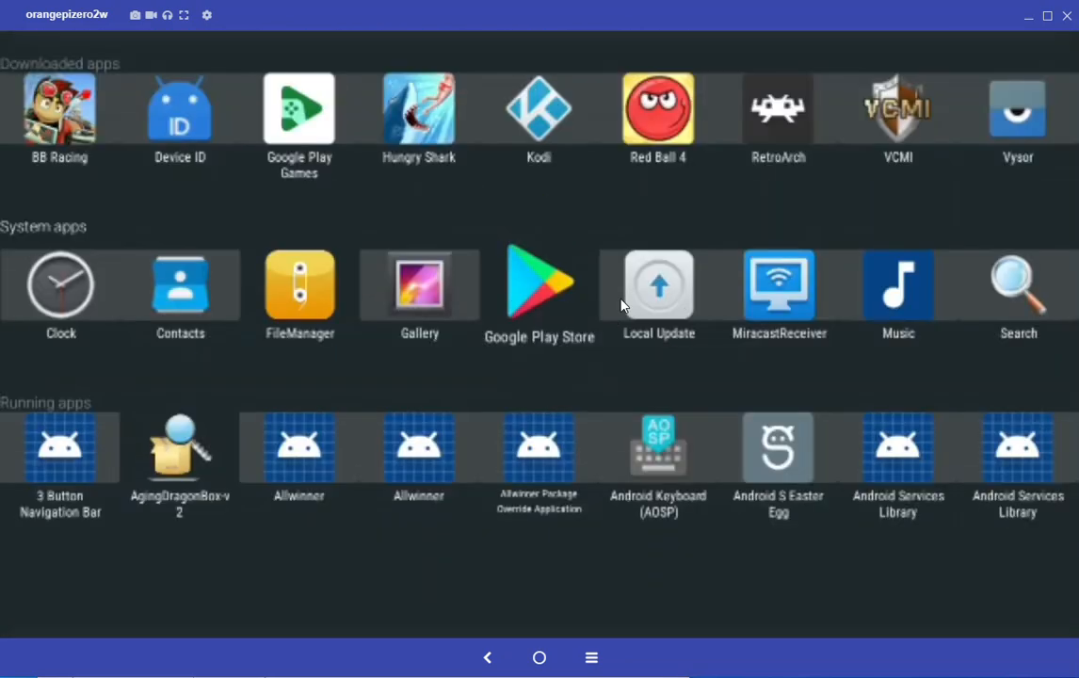
# Step: Scroll the app list to RetroArch and launch it from its options
pyautogui.scroll(-3)
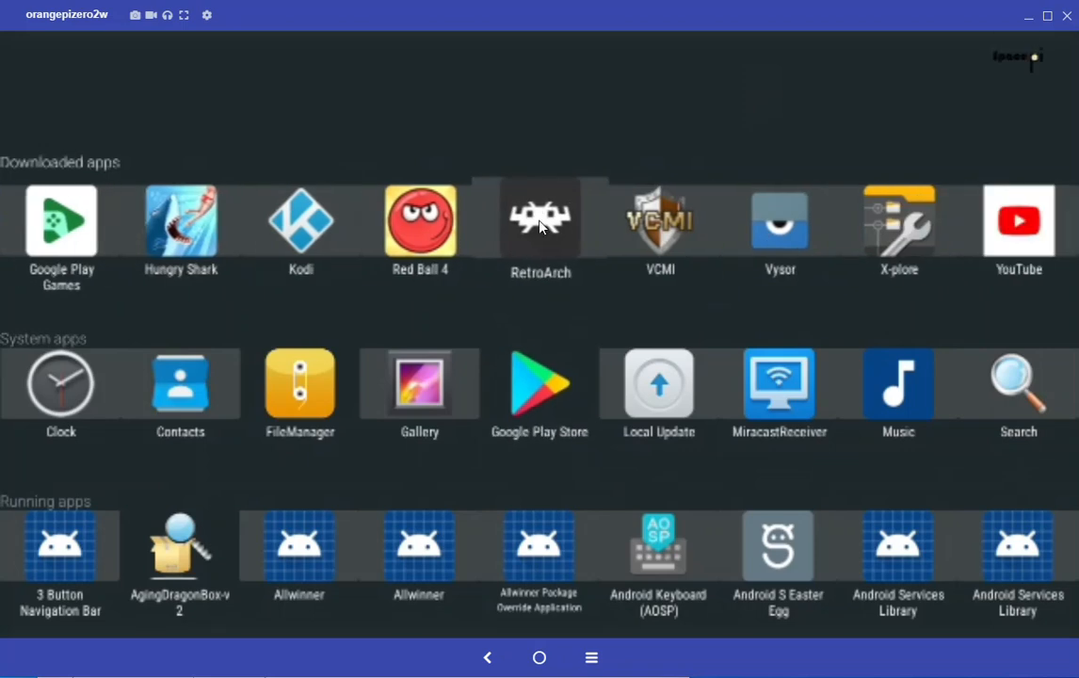
pyautogui.click(539, 222)
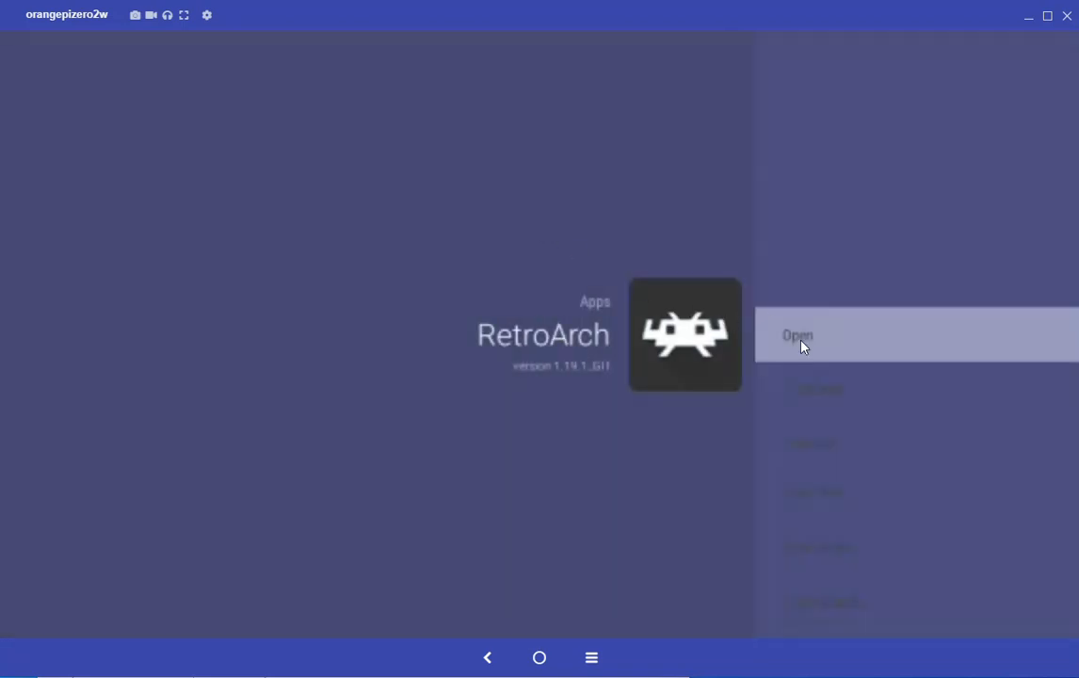
pyautogui.click(797, 335)
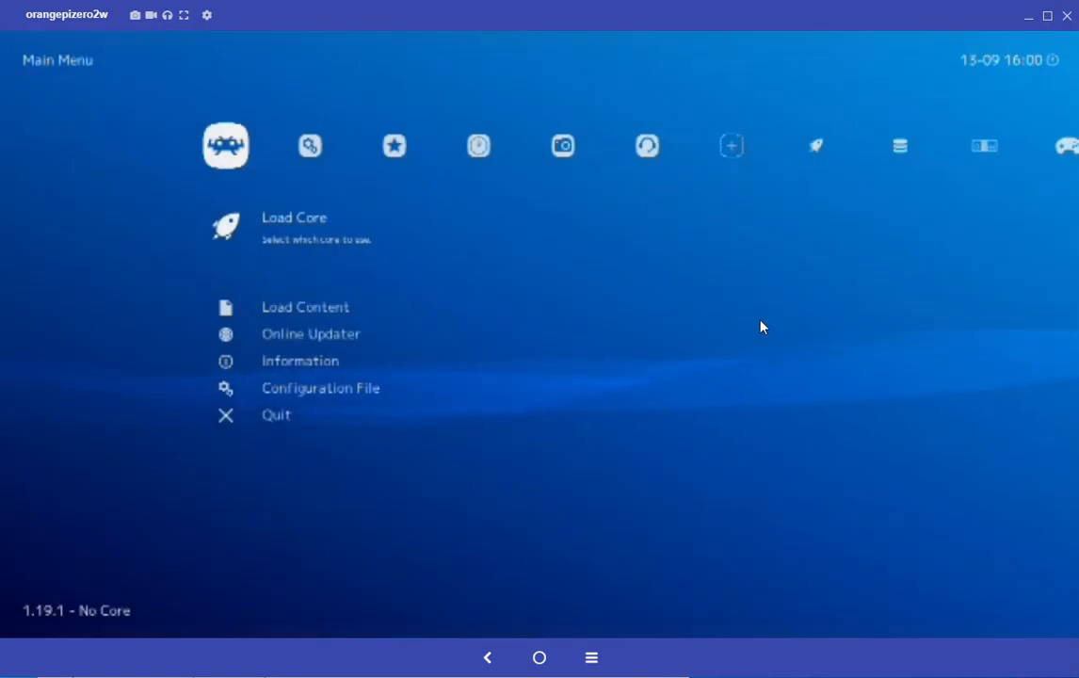
pyautogui.moveTo(733, 185)
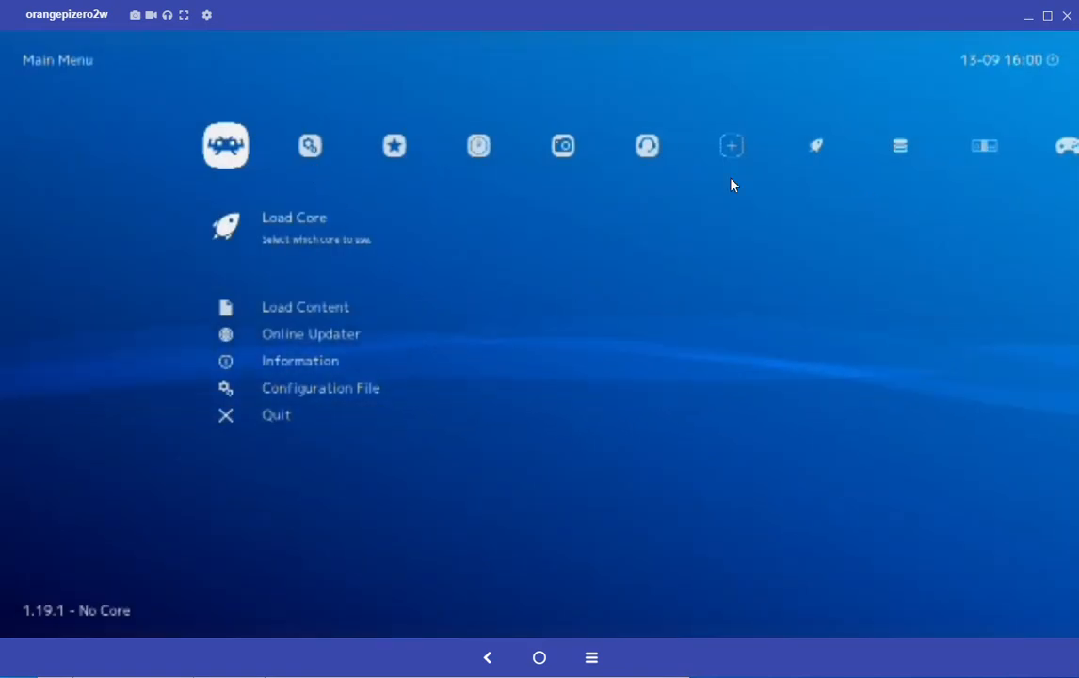